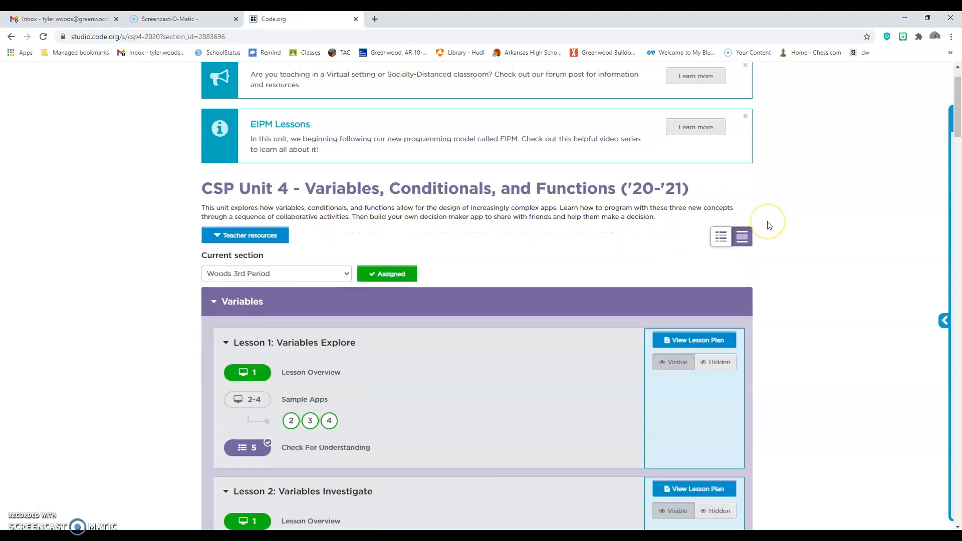
Step: Open bubble 3, Make the Photo Liker App, under Lesson 4: Variables Make
scroll("down", 3)
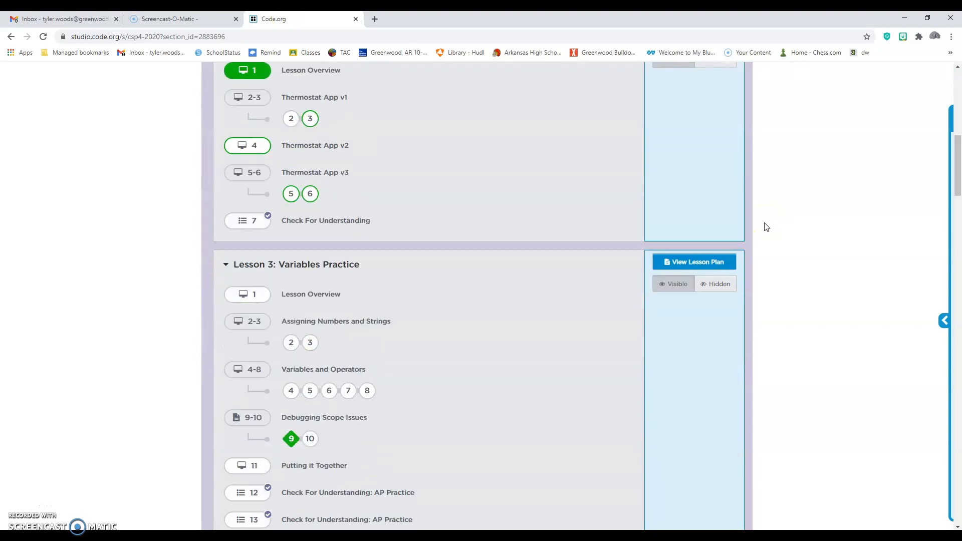
scroll("down", 3)
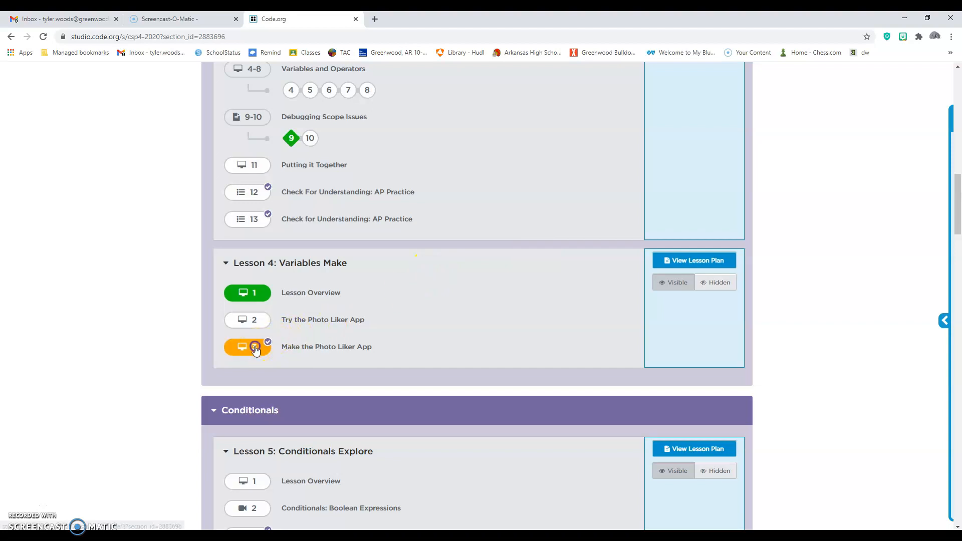
left_click(254, 347)
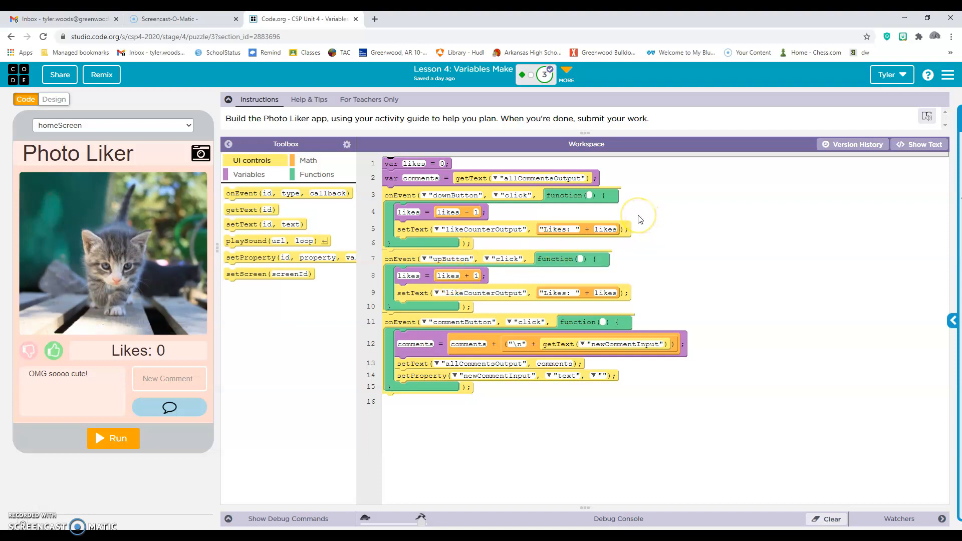
mouse_move(638, 218)
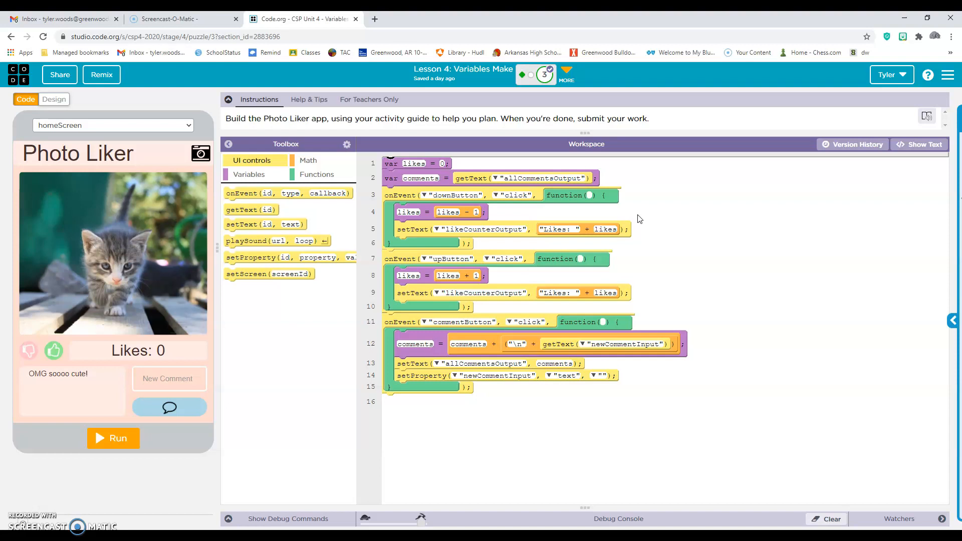
mouse_move(636, 205)
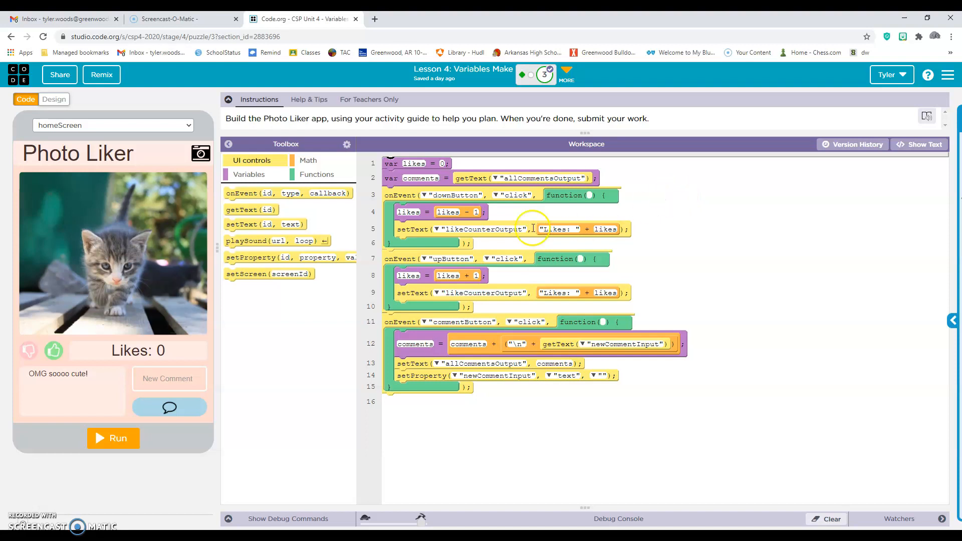
mouse_move(584, 232)
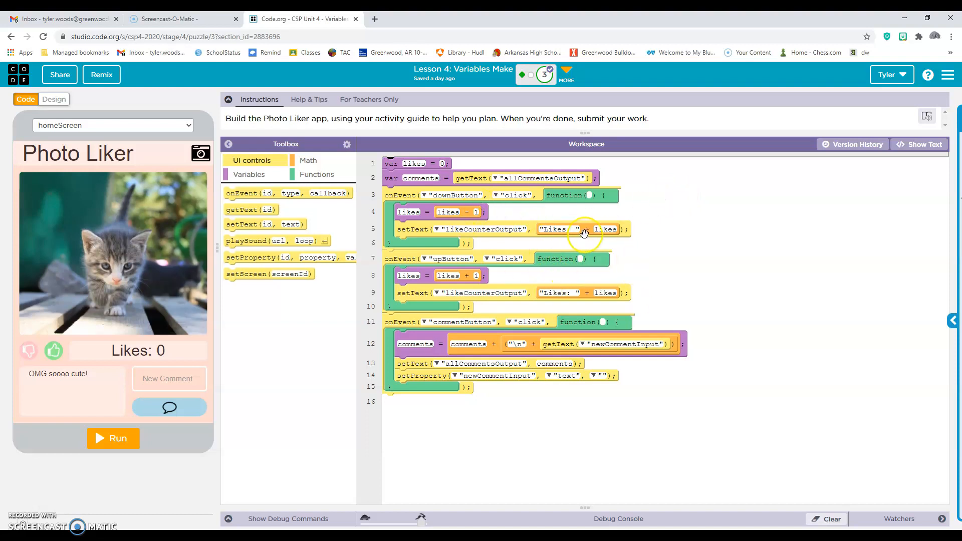
mouse_move(427, 189)
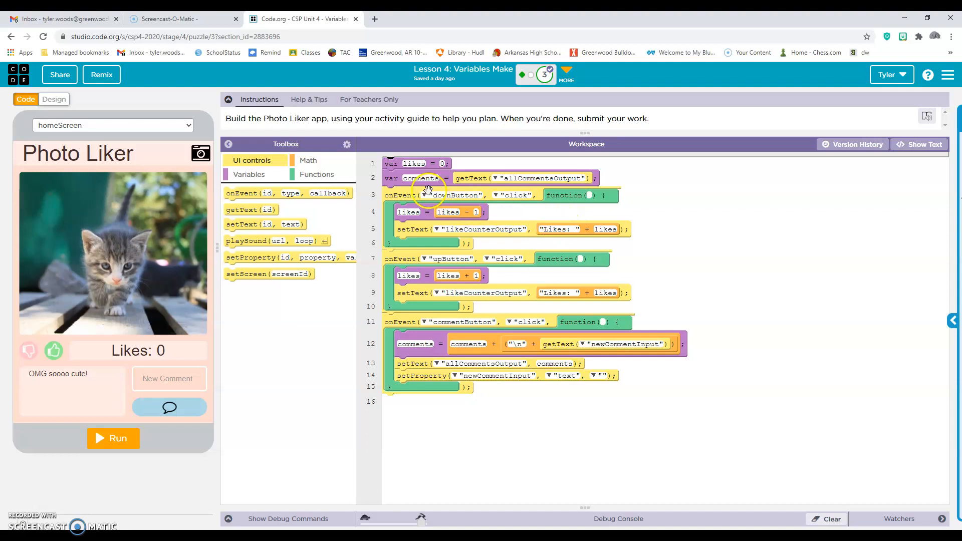
mouse_move(499, 284)
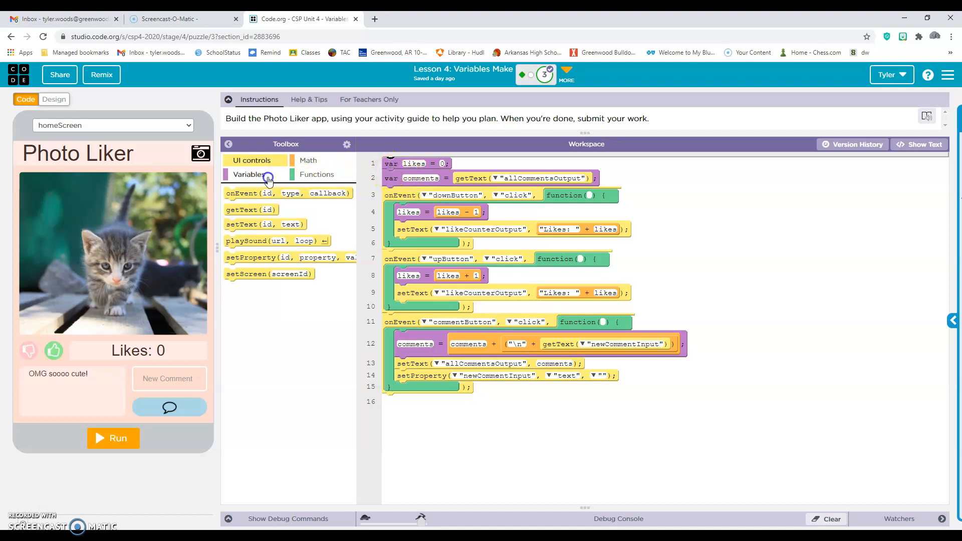
Step: Show the Variables toolbox blocks beside the Photo Liker code
left_click(249, 174)
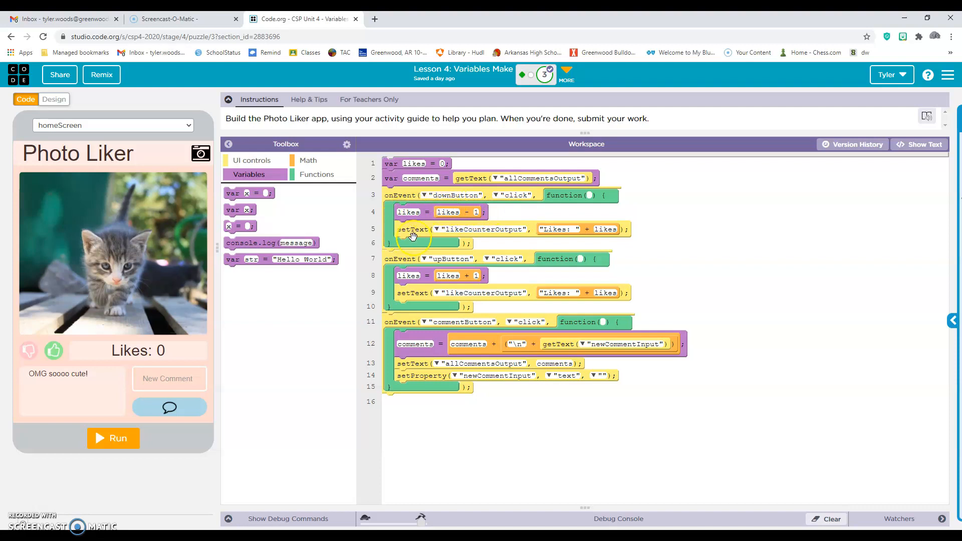
mouse_move(508, 228)
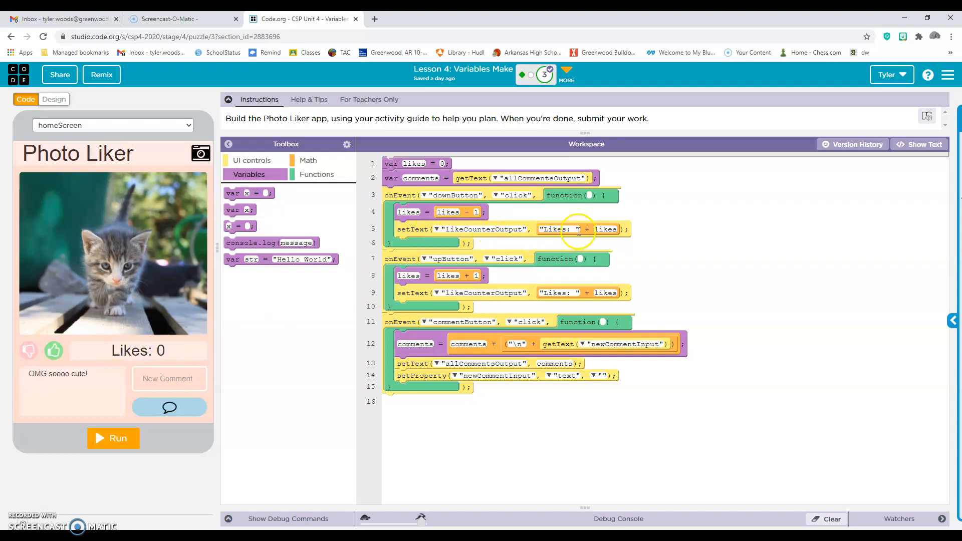
Step: Show the Math toolbox's add, subtract, multiply and divide operator blocks
left_click(308, 160)
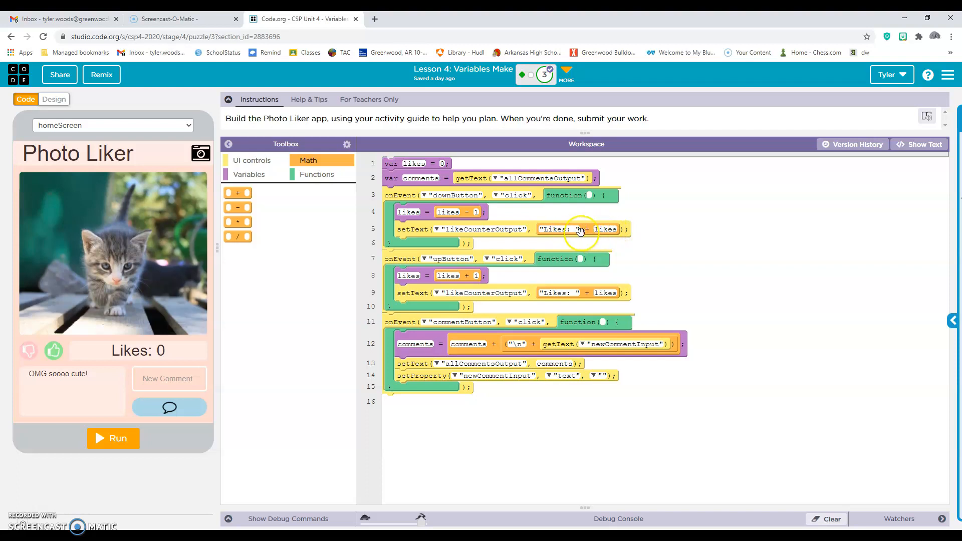
mouse_move(558, 242)
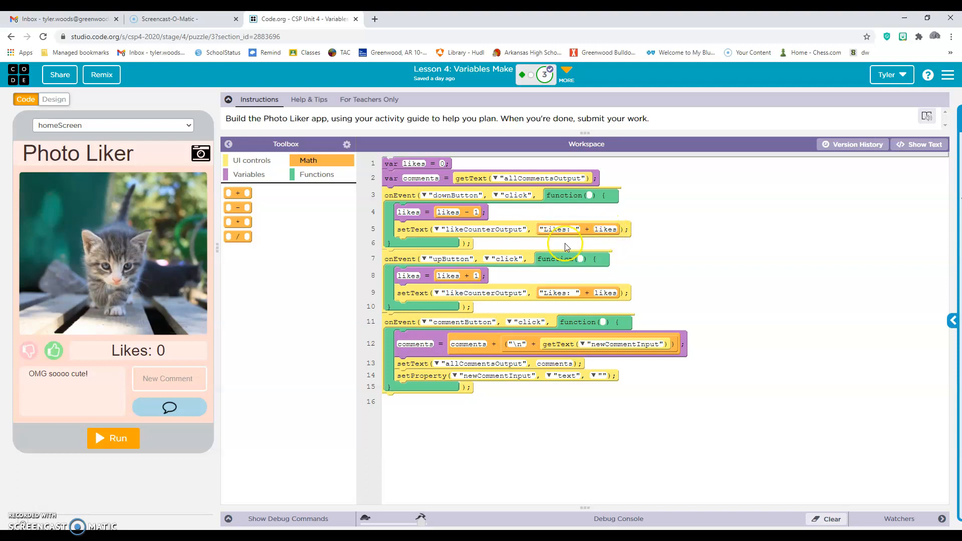
mouse_move(587, 235)
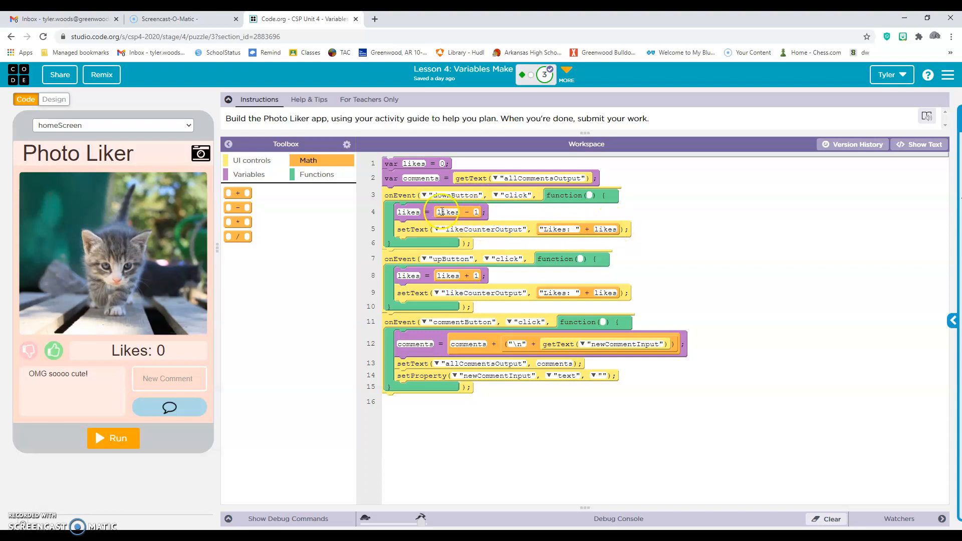
mouse_move(454, 216)
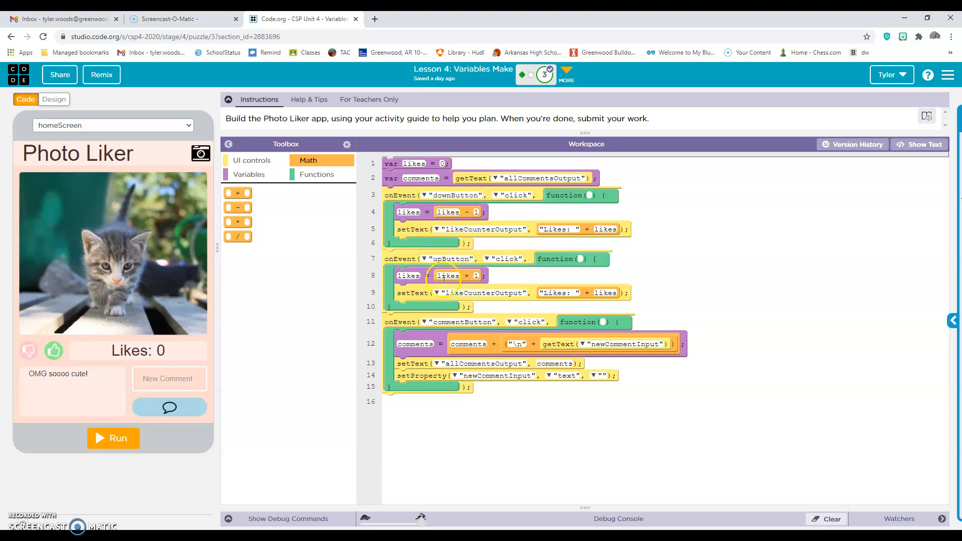
mouse_move(558, 229)
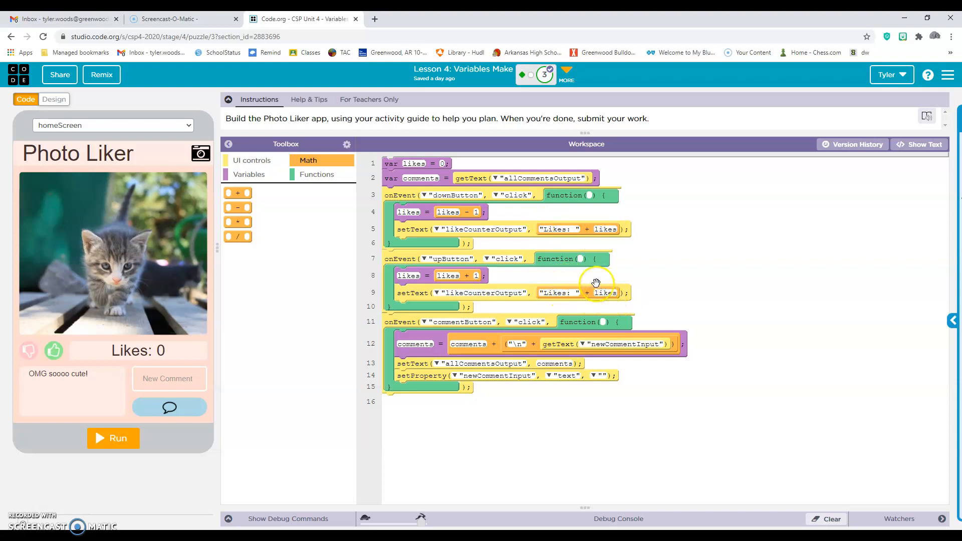
mouse_move(273, 372)
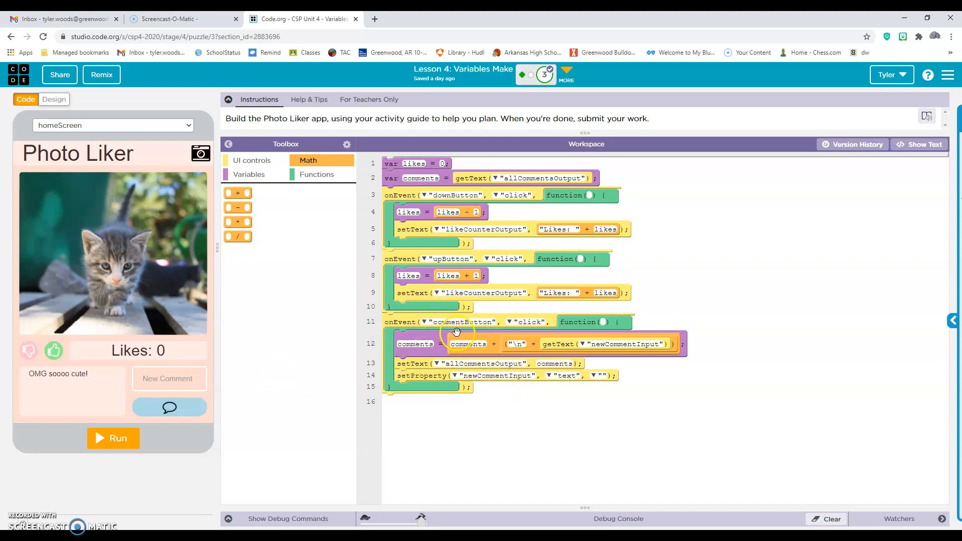
Step: Run the Photo Liker app and enter test comment 'khbkjb', then show the variable blocks again
left_click(112, 437)
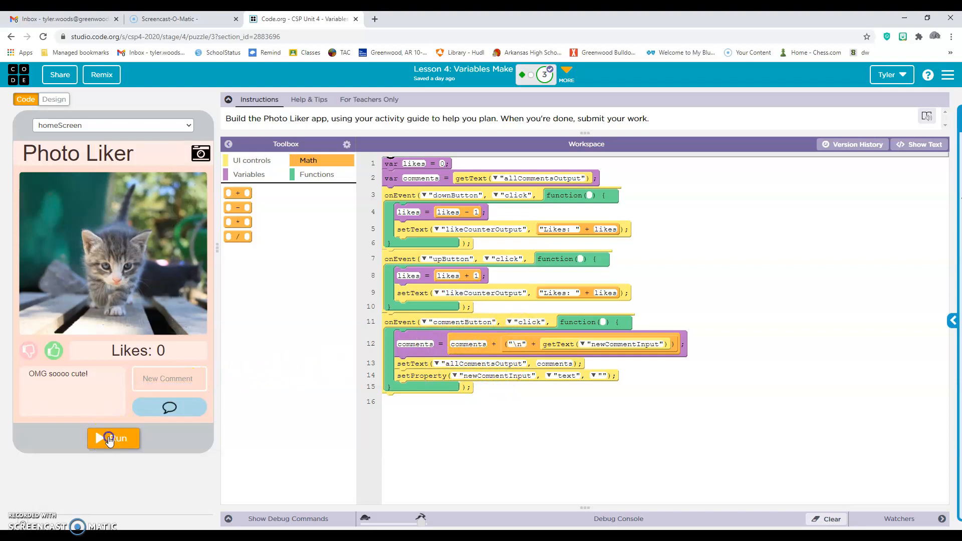
type("khbkjb")
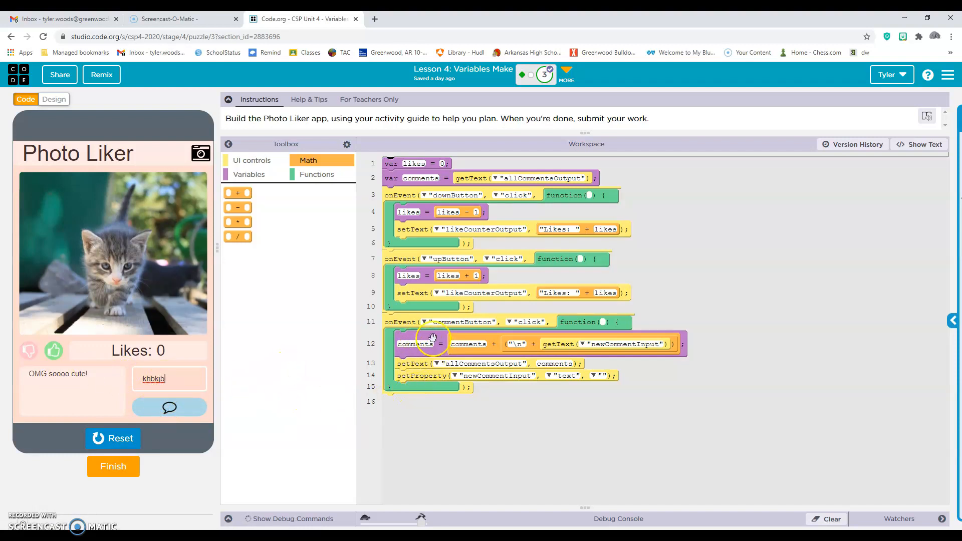
left_click(250, 174)
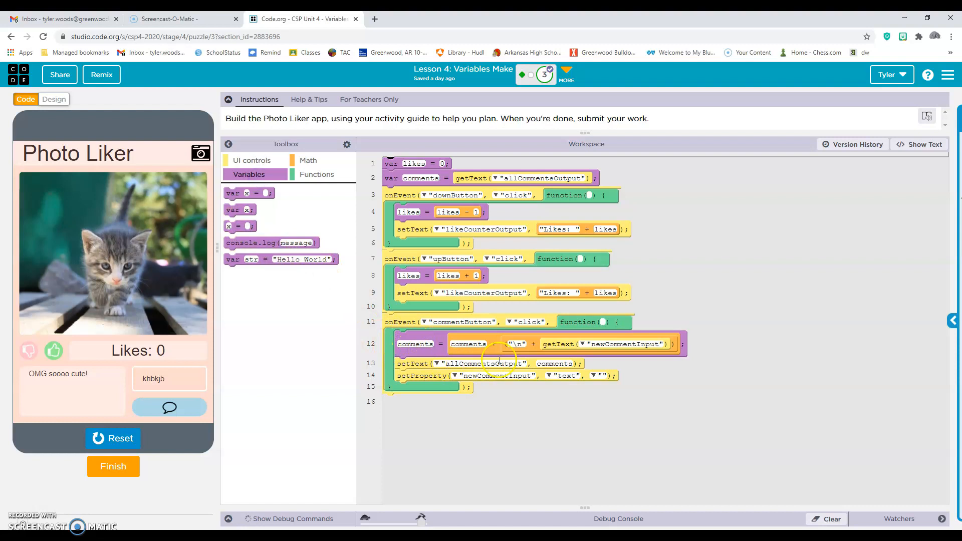
mouse_move(504, 350)
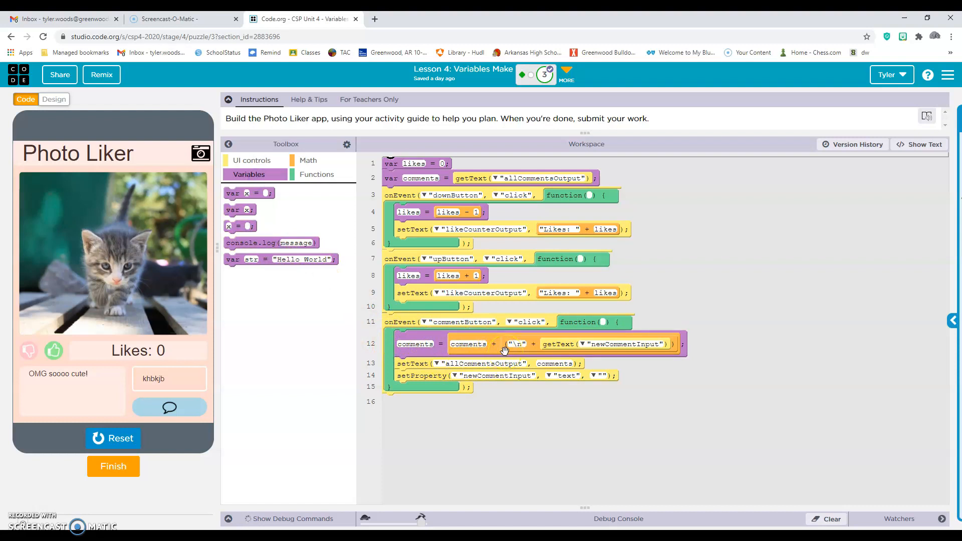
Step: Stop the app and regroup line 12 to (comments + "\n") + getText(...)
left_click(308, 160)
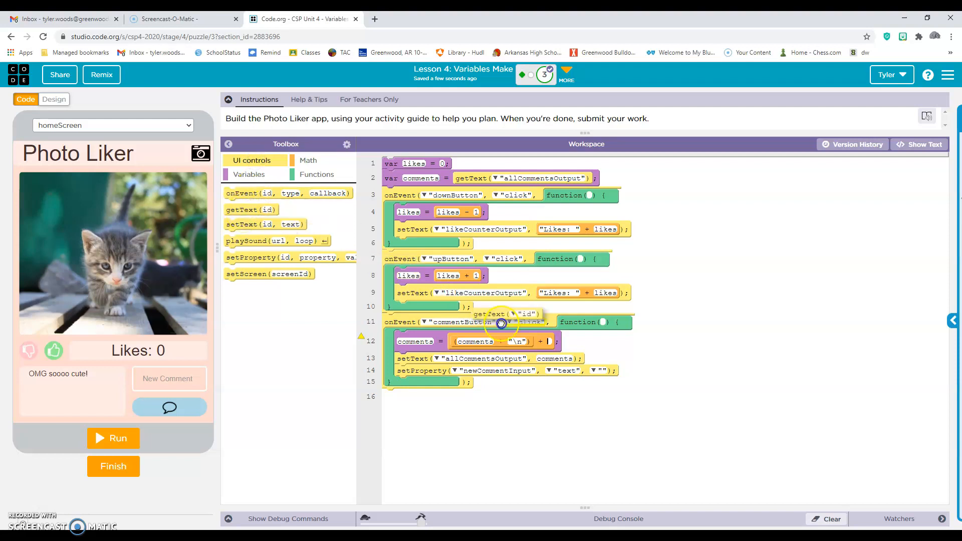
left_click_drag(503, 314, 589, 342)
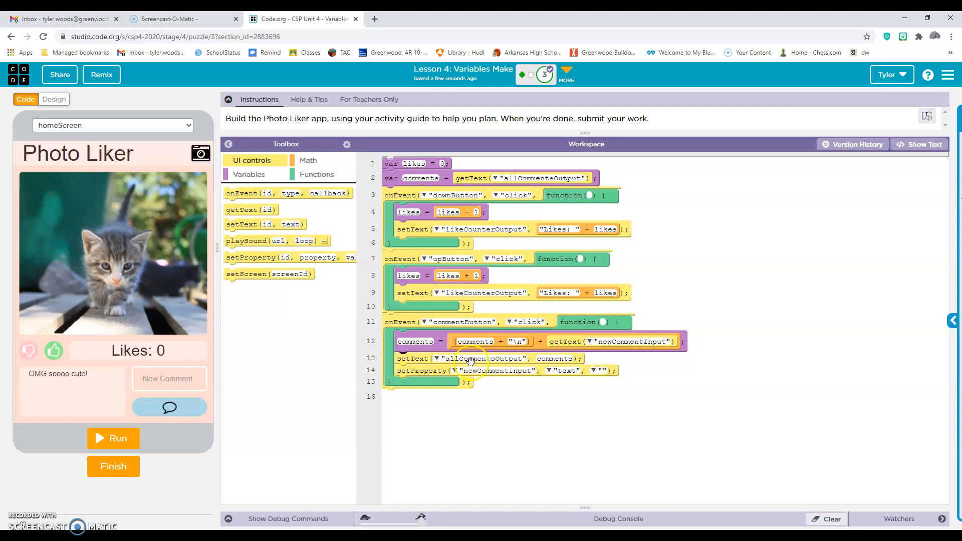
mouse_move(63, 387)
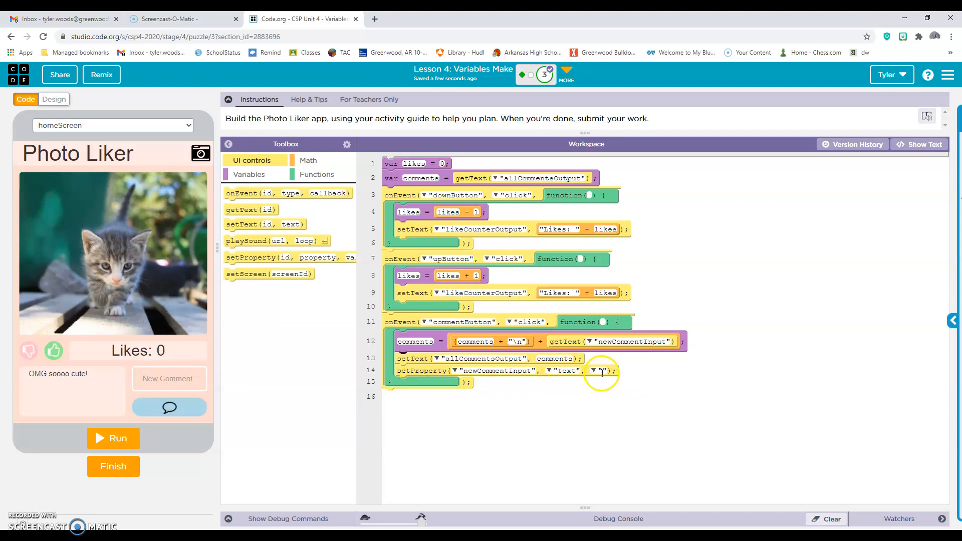
left_click(113, 438)
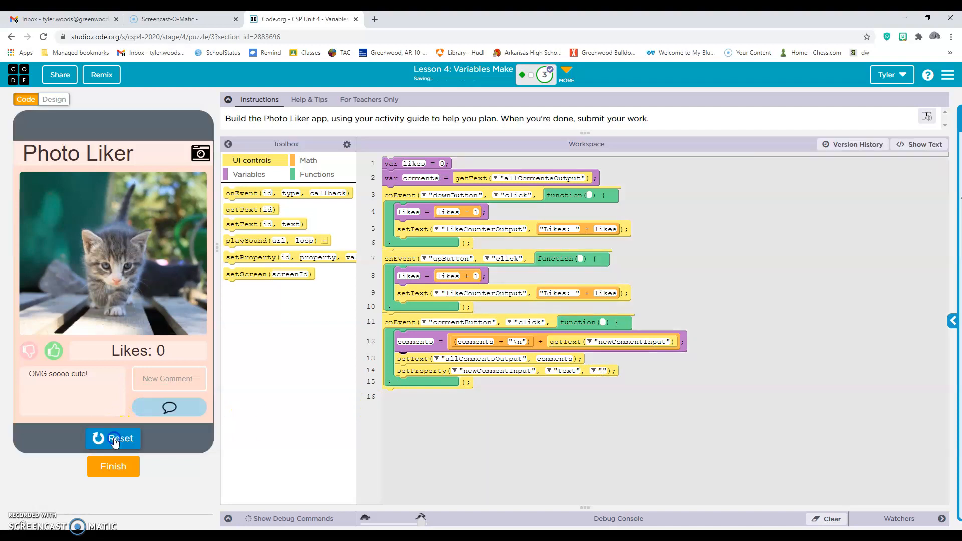
left_click(54, 350)
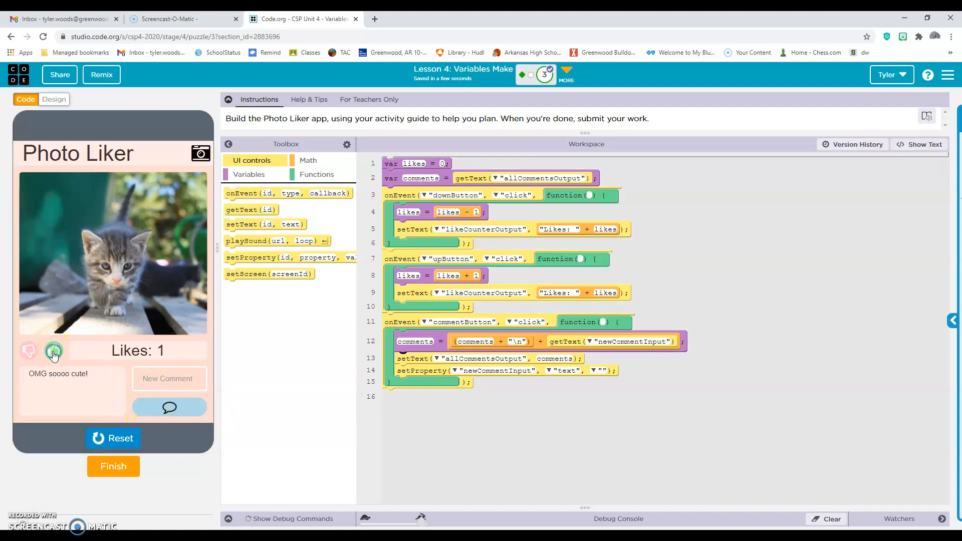
left_click(28, 351)
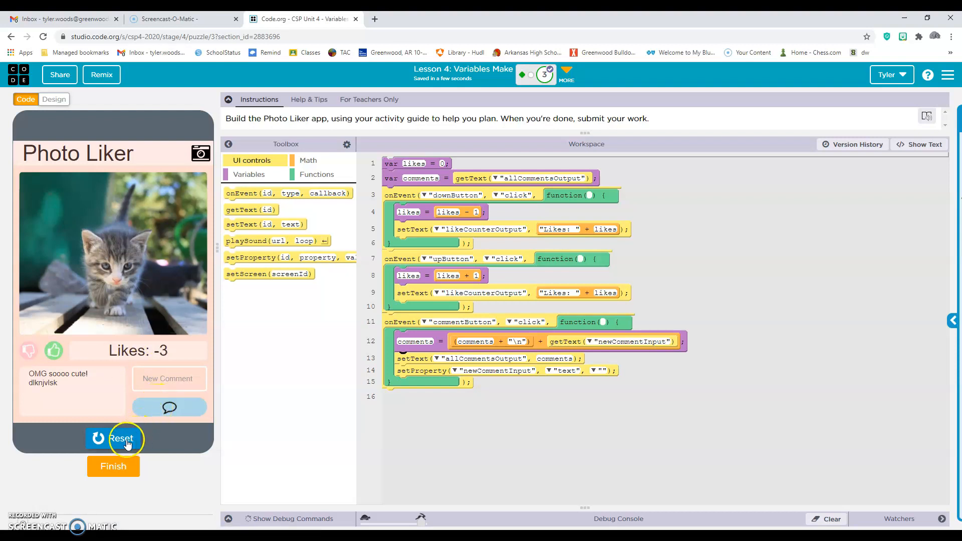
left_click(113, 438)
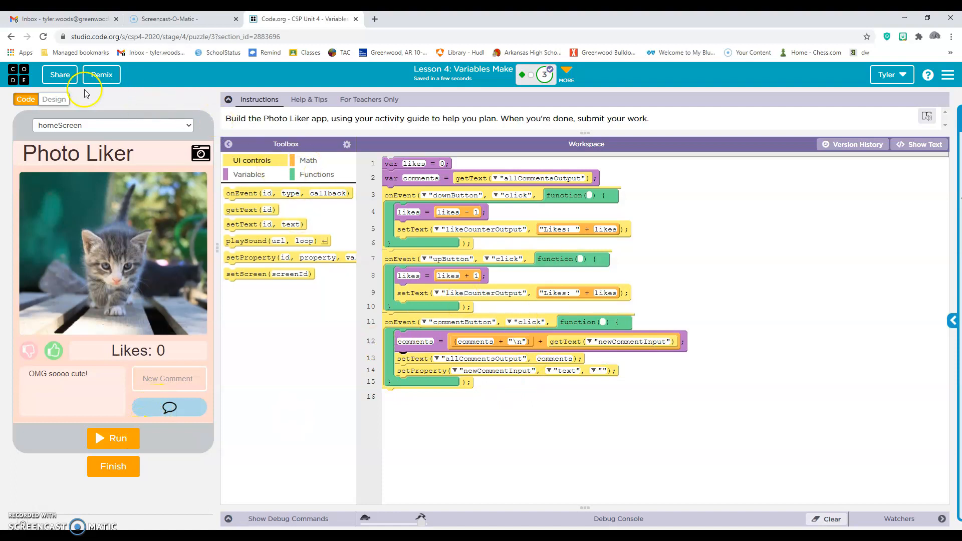
left_click(59, 75)
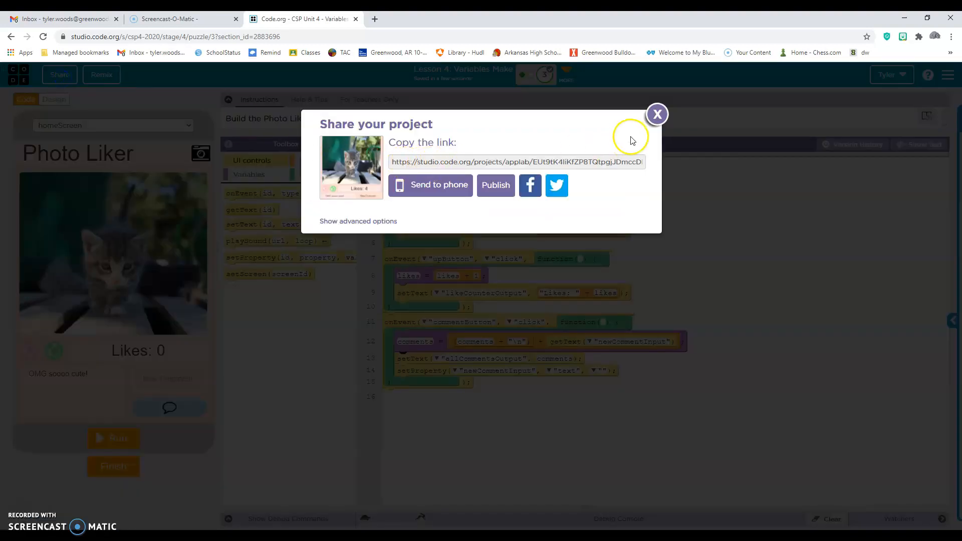
left_click(657, 115)
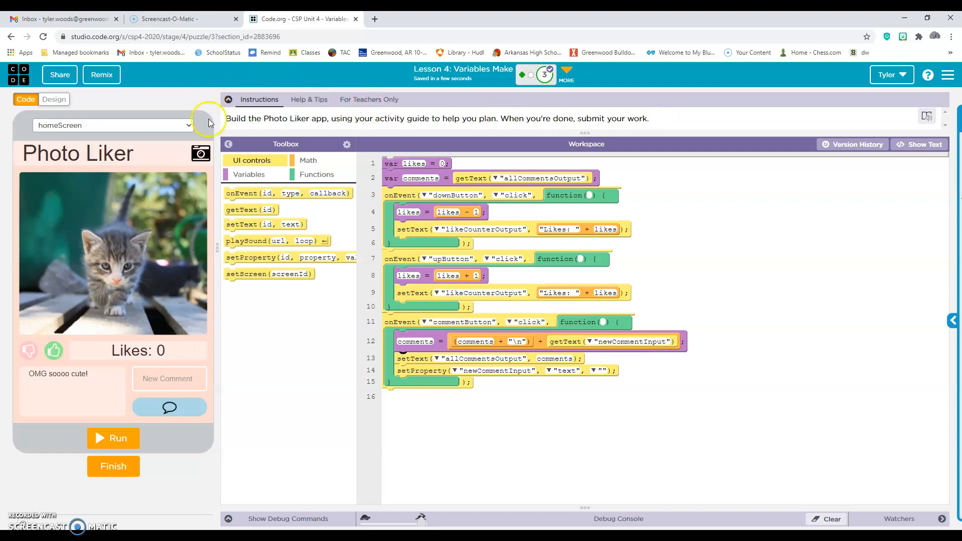
mouse_move(31, 476)
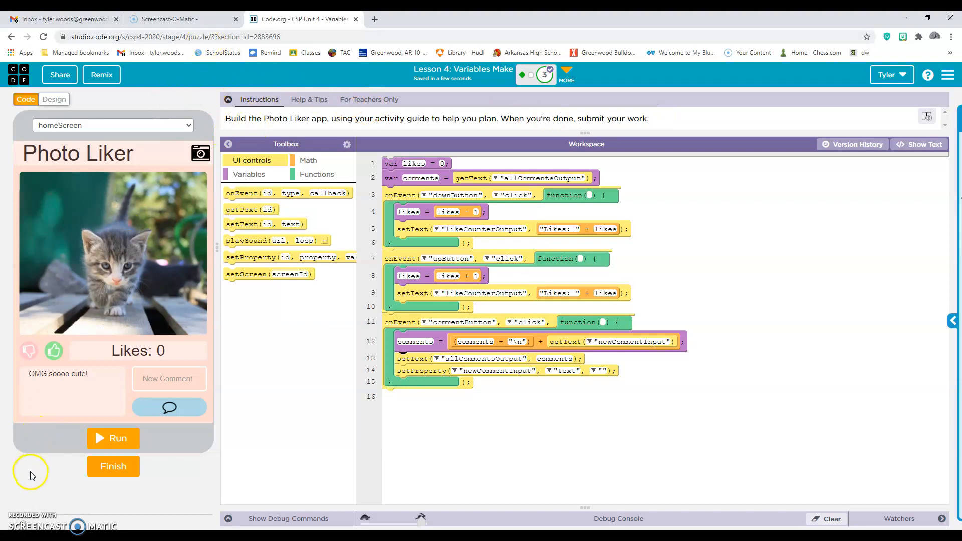